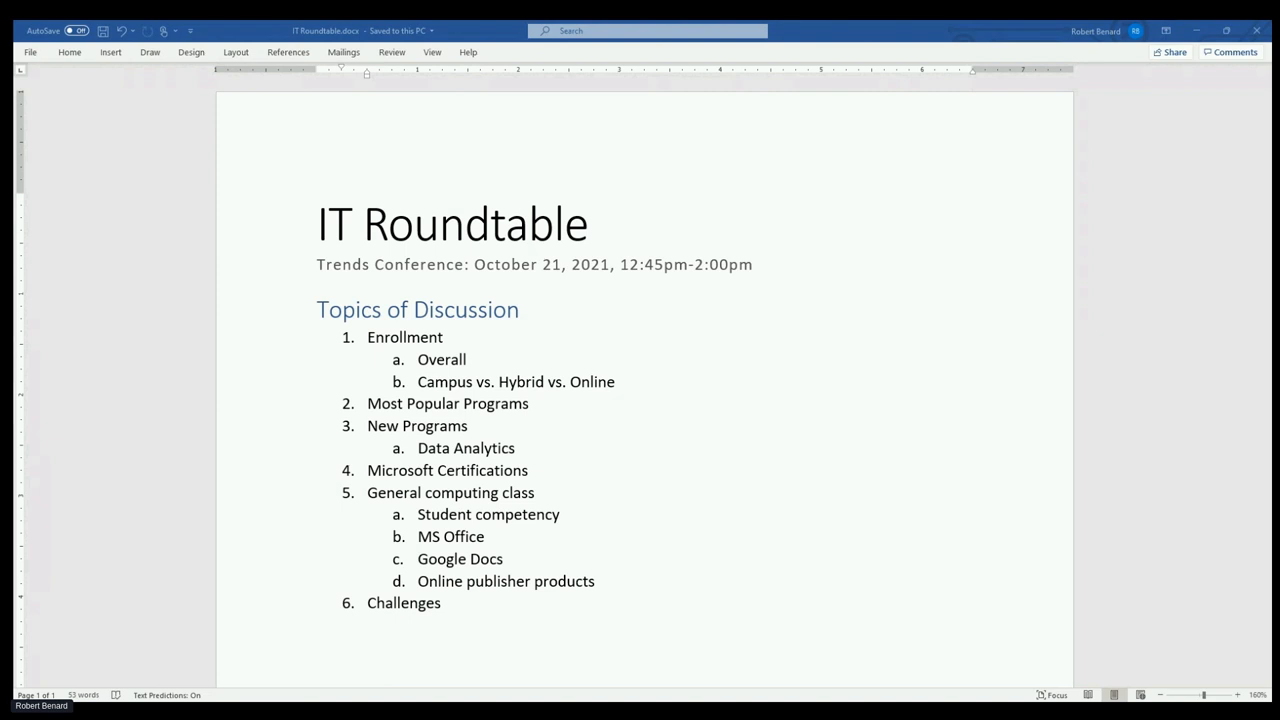
pyautogui.moveTo(164, 90)
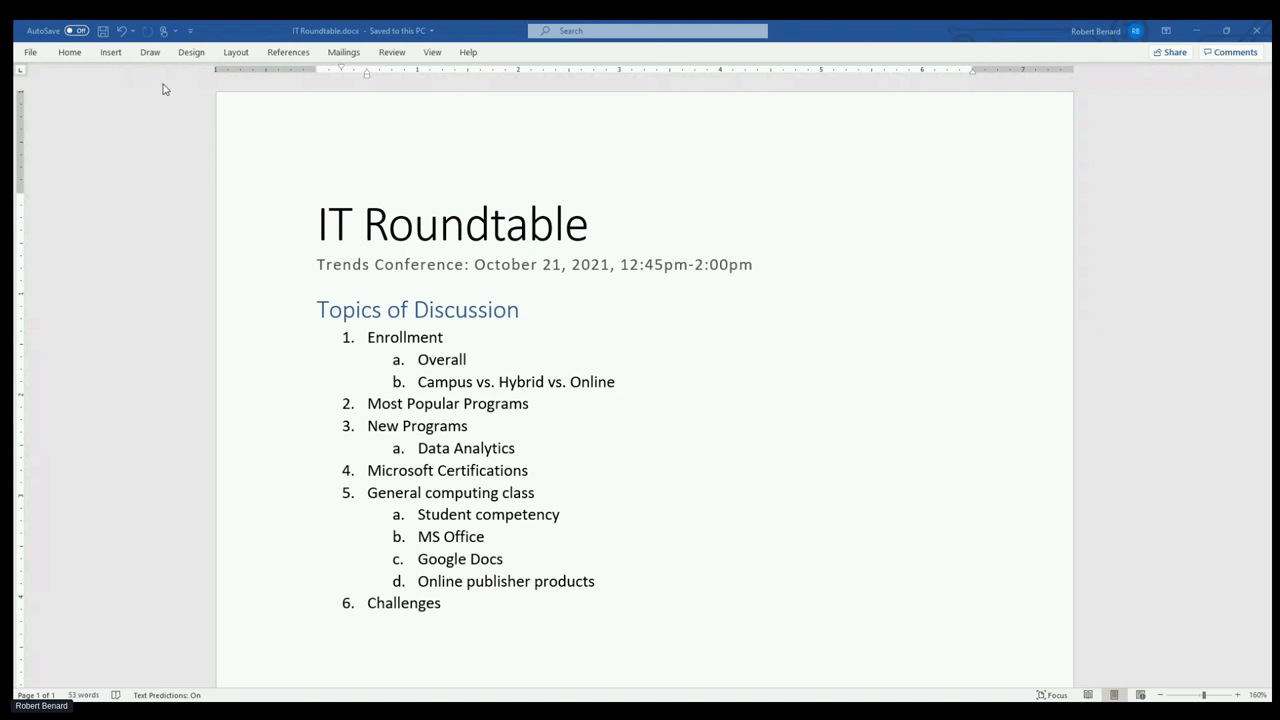